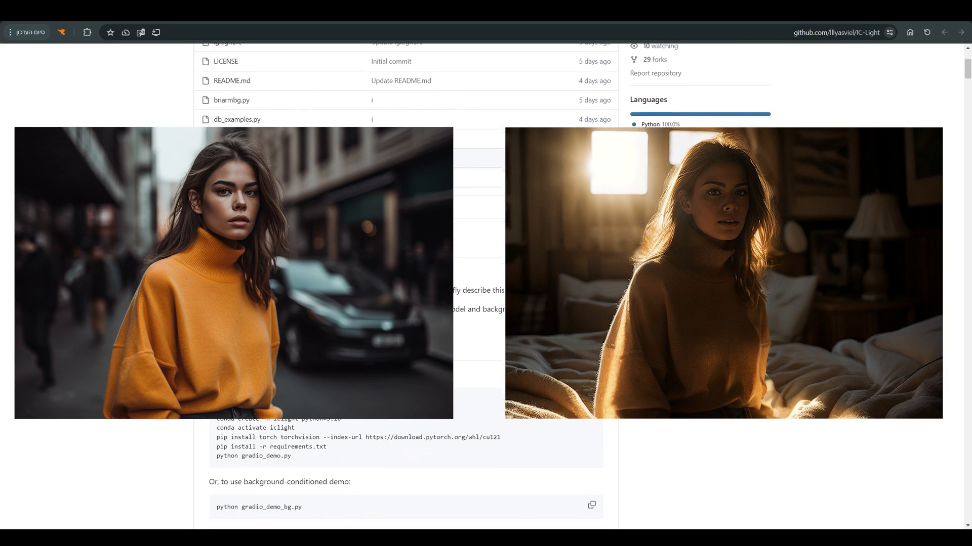
- Skim the IC-Light README, then the kijai/ComfyUI-IC-Light installation notes and example videos
scroll(down, 3)
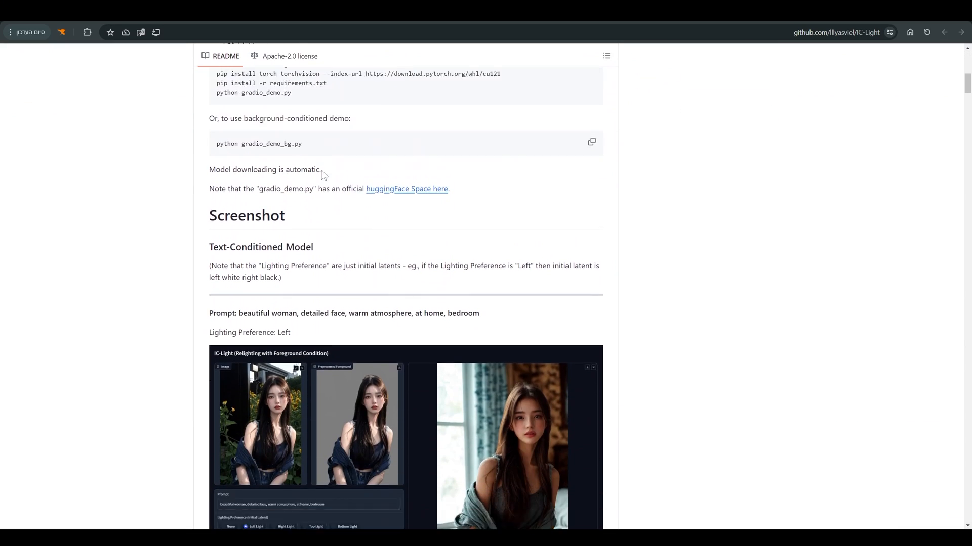
click(407, 188)
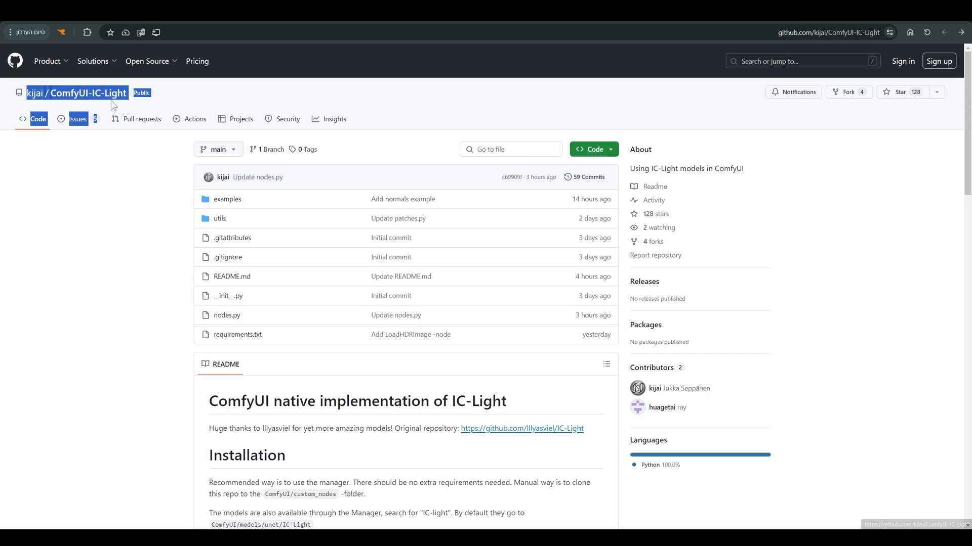
scroll(down, 3)
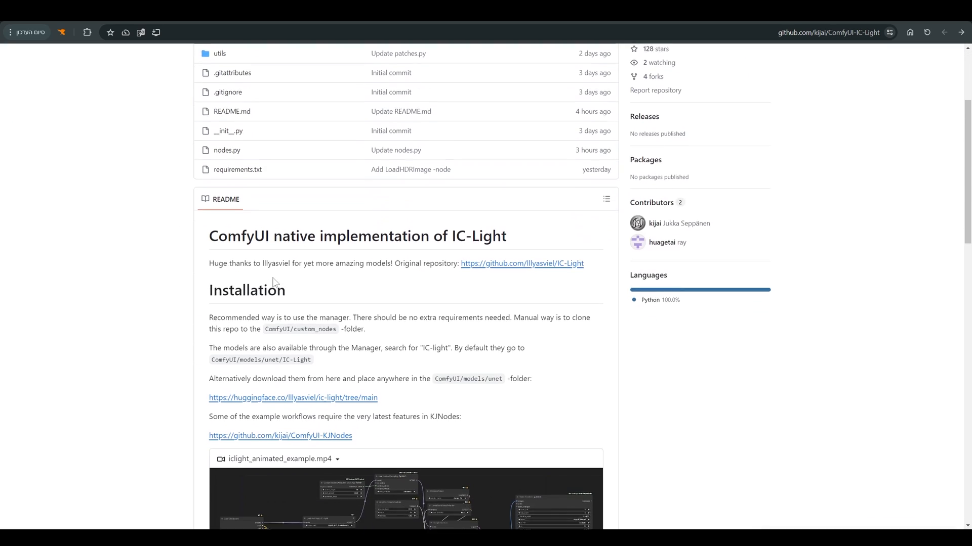
scroll(down, 3)
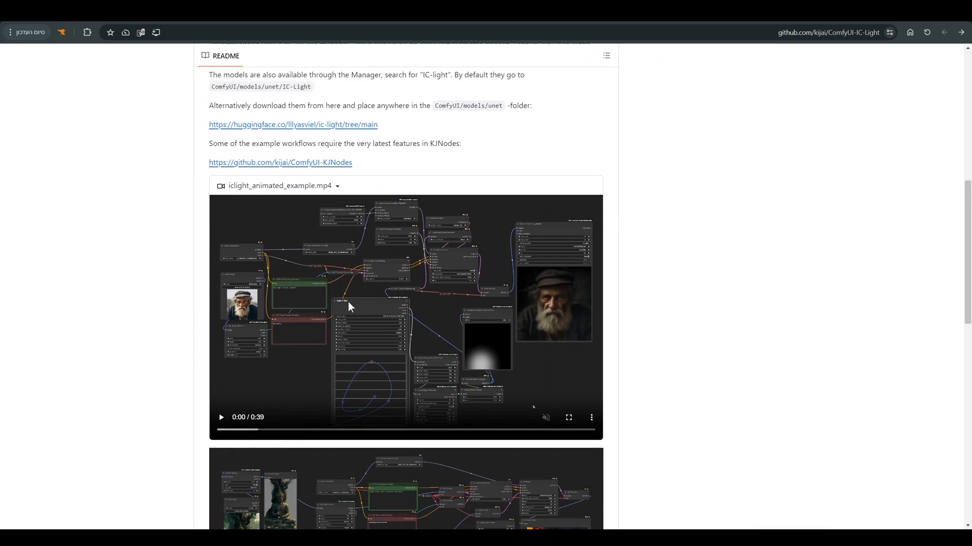
scroll(down, 3)
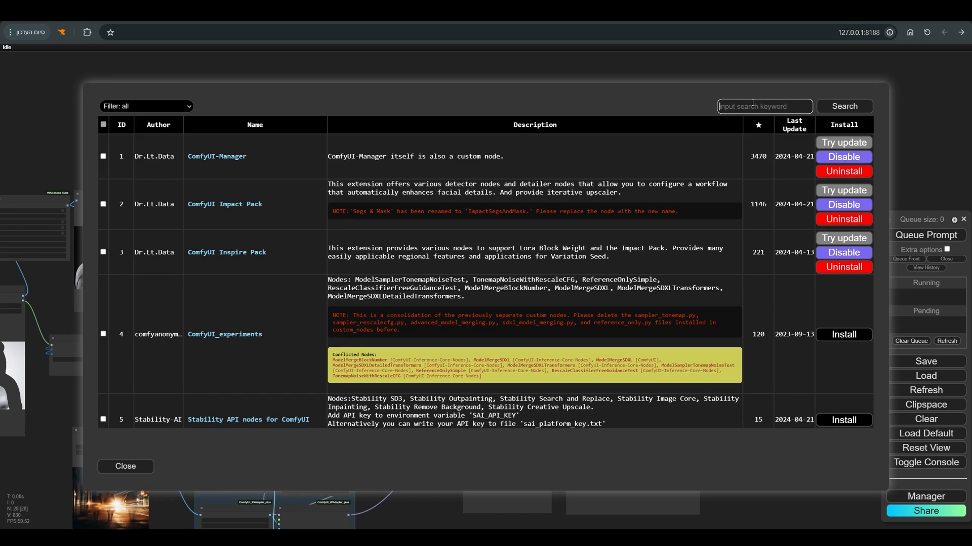
- Search the node catalogue for 'ic-light' and confirm ComfyUI-IC-Light is already installed
text(ic-light)
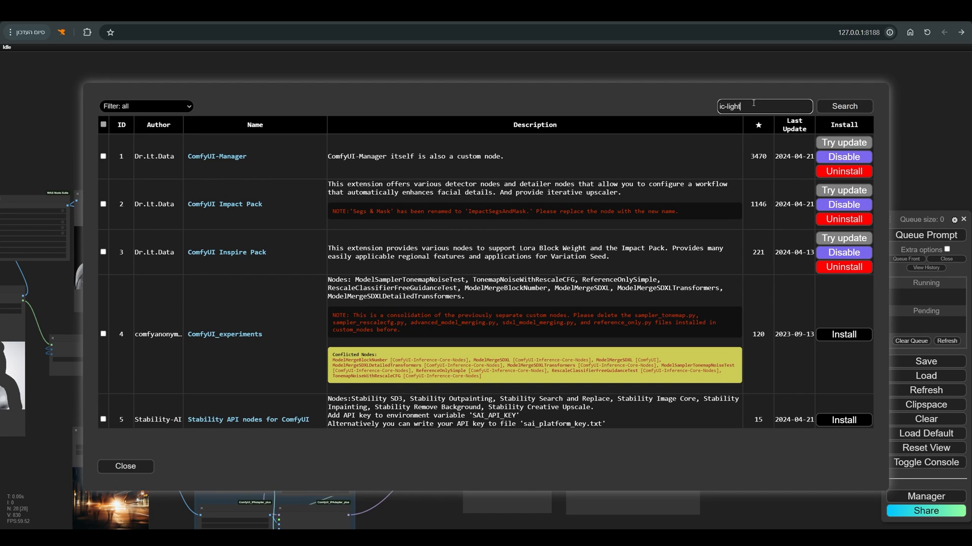
click(842, 106)
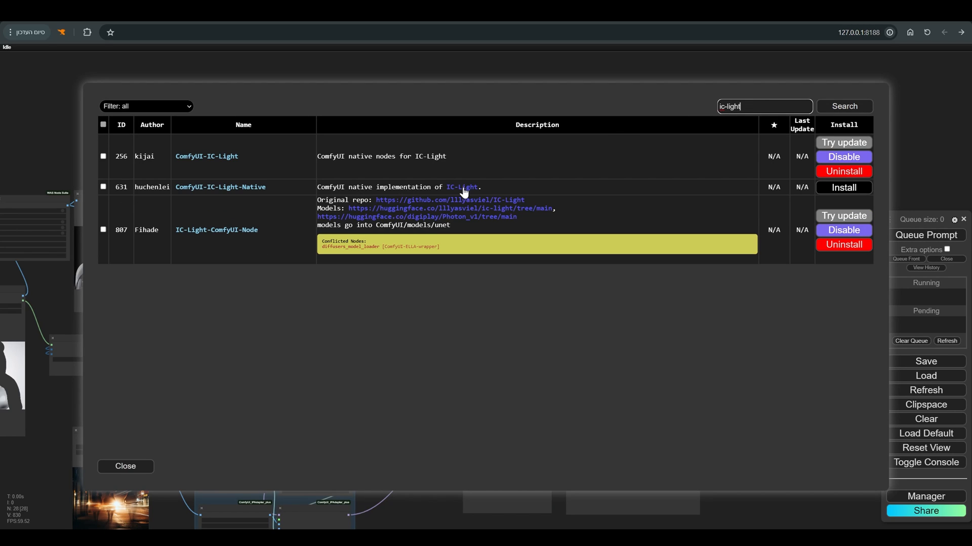
click(207, 157)
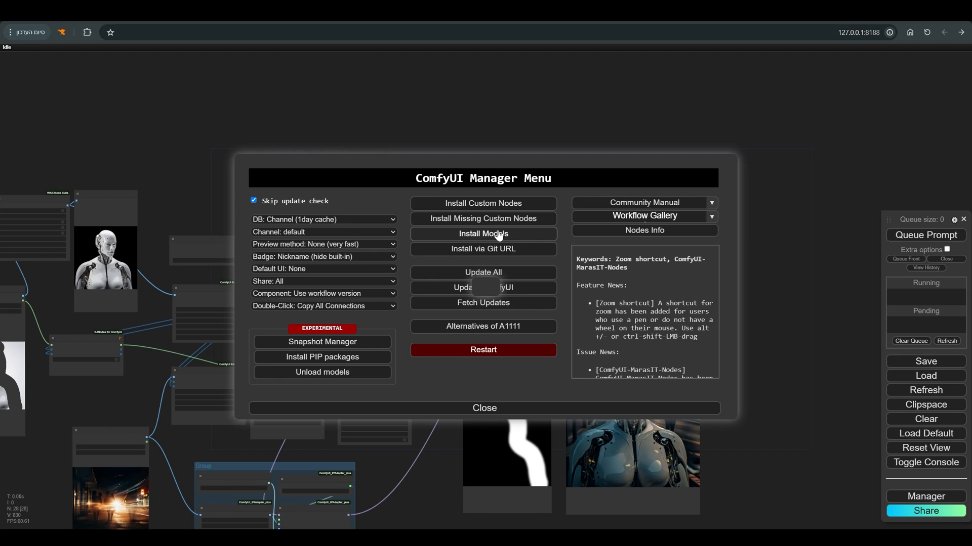
click(483, 234)
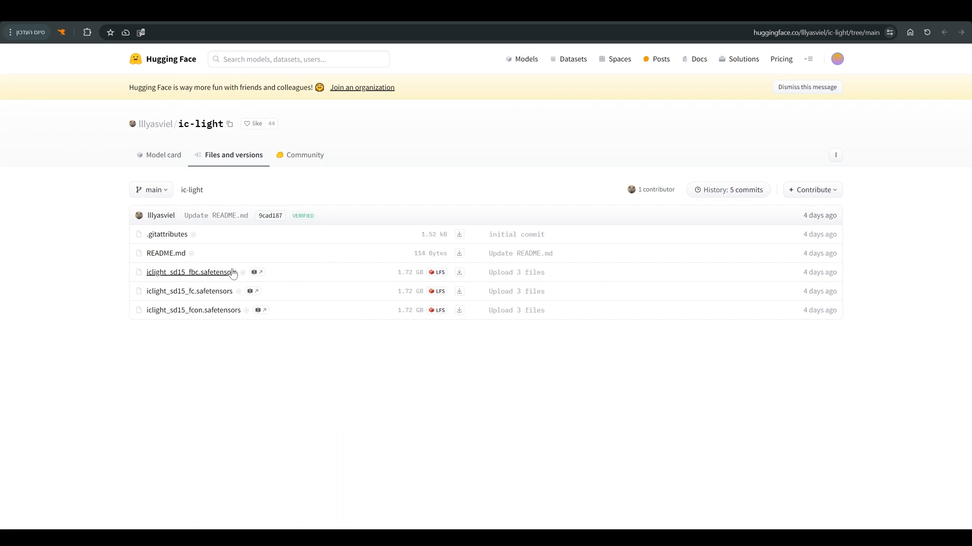
mouse_move(226, 292)
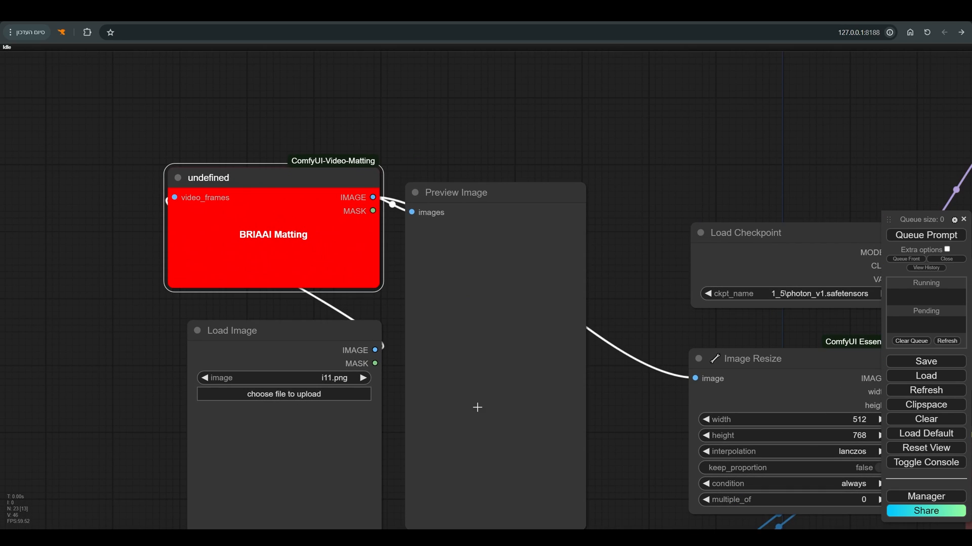
mouse_move(276, 201)
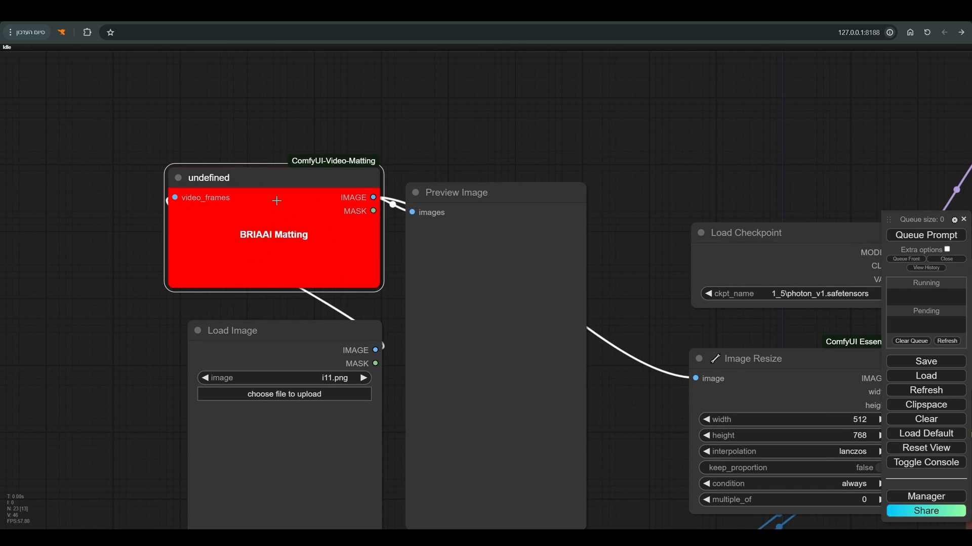
- Add an Image Rembg (Remove Background) node between Load Image and Preview Image
double_click(276, 200)
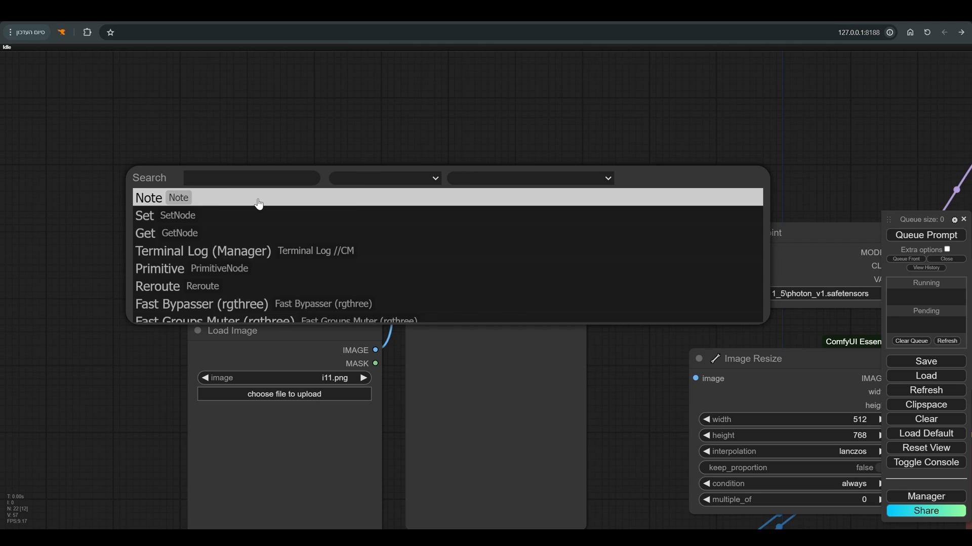
text(remove background)
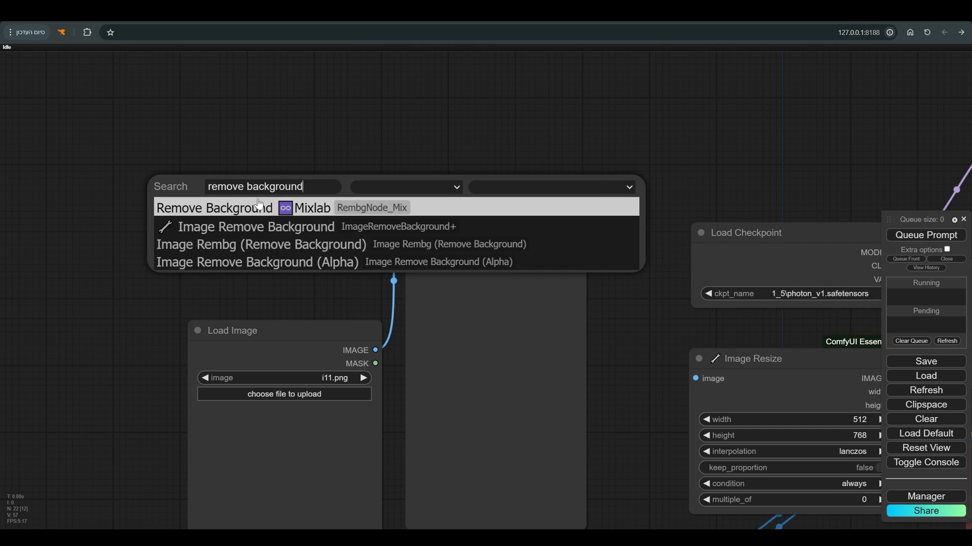
click(261, 244)
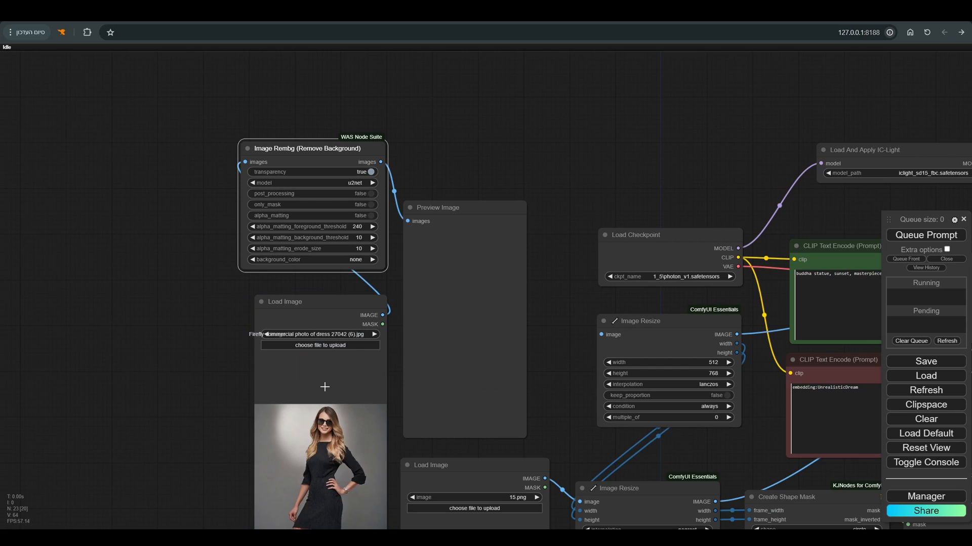
scroll(down, 3)
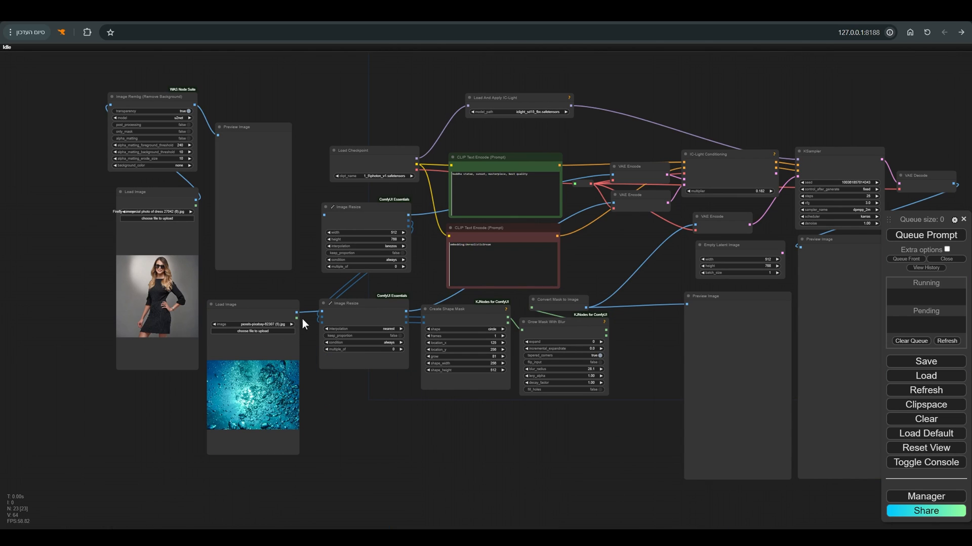
mouse_move(472, 299)
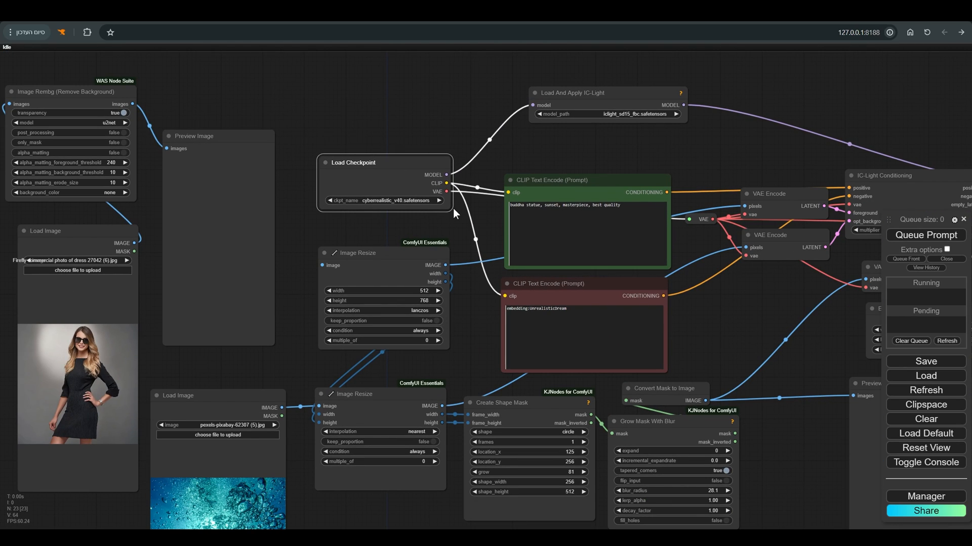
- Enter 512 as the Image Resize node's width
scroll(down, 3)
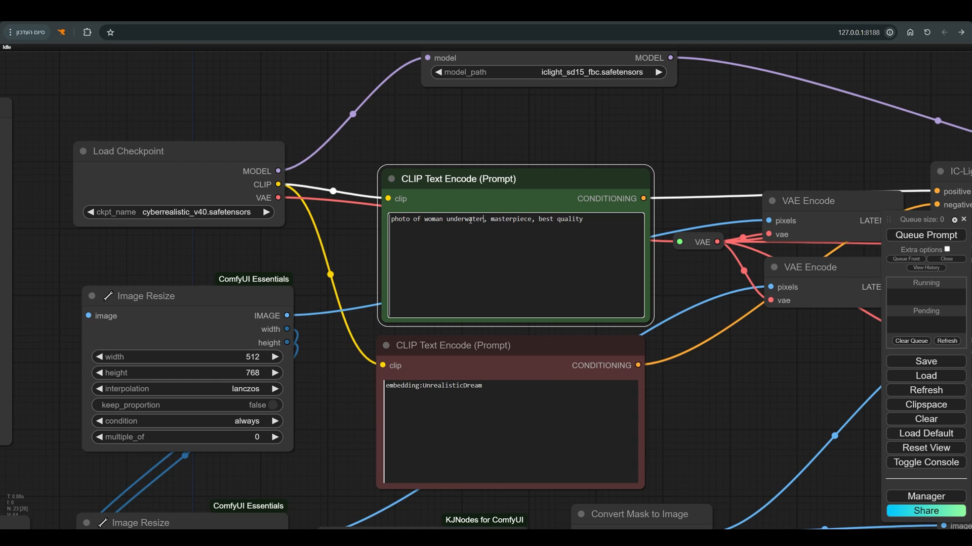
click(925, 234)
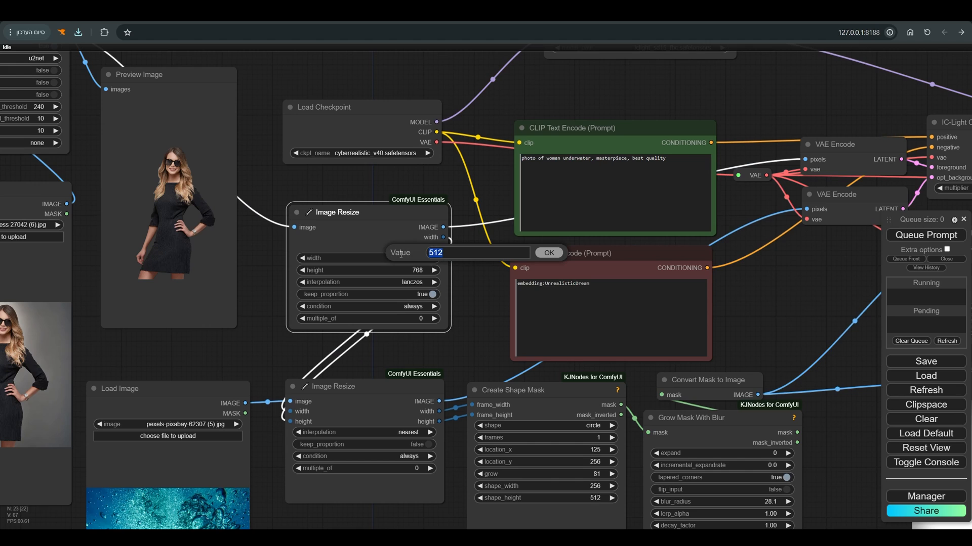
click(548, 255)
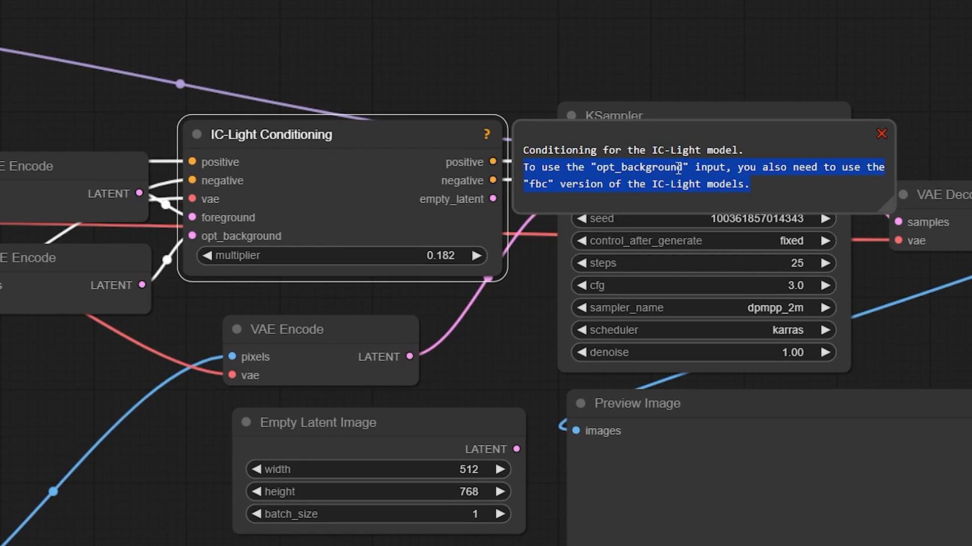
mouse_move(507, 151)
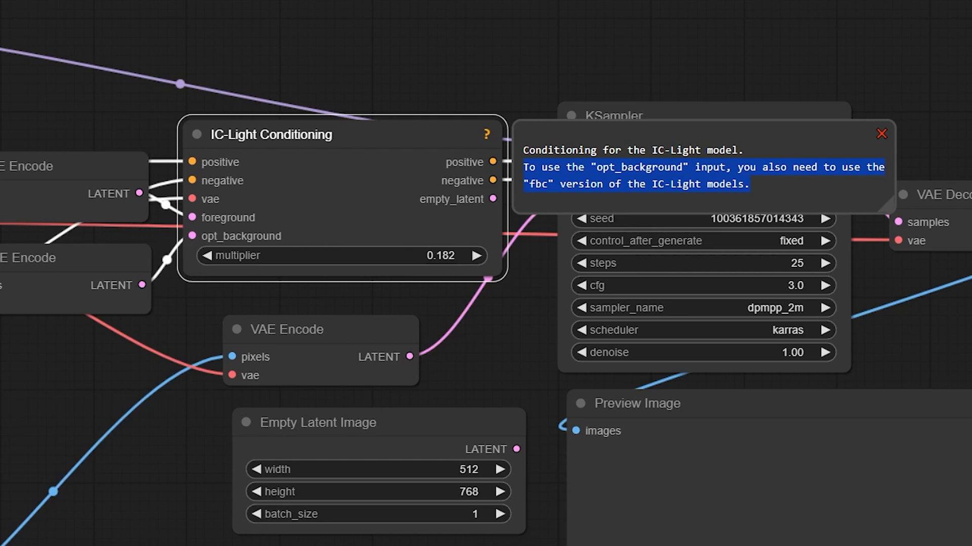
- Dismiss the help note, select iclight_sd15_fc.safetensors, and queue the prompt
click(880, 134)
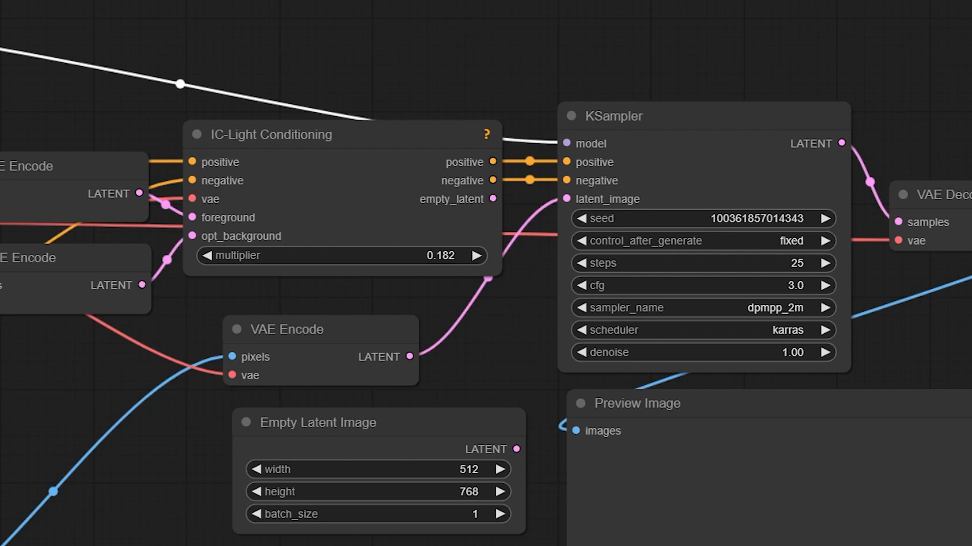
mouse_move(193, 237)
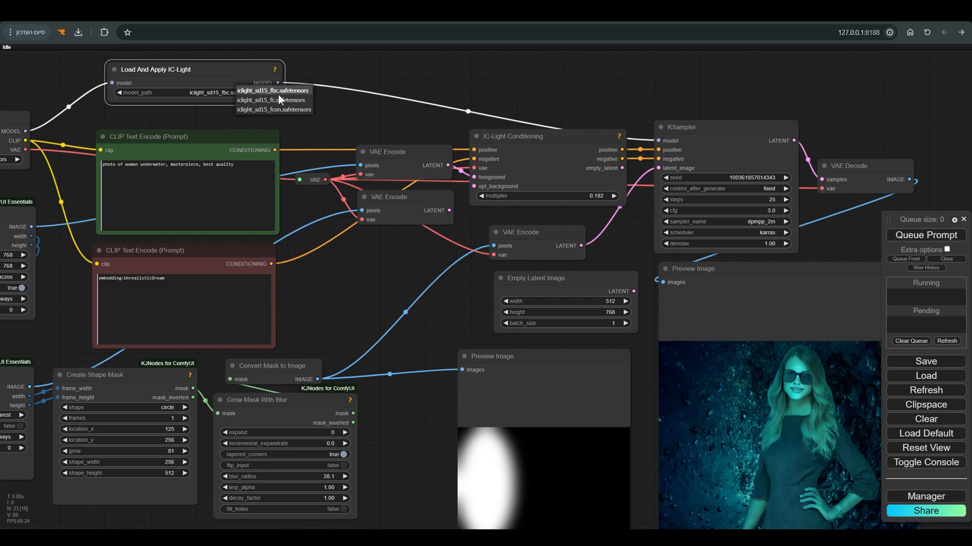
click(273, 100)
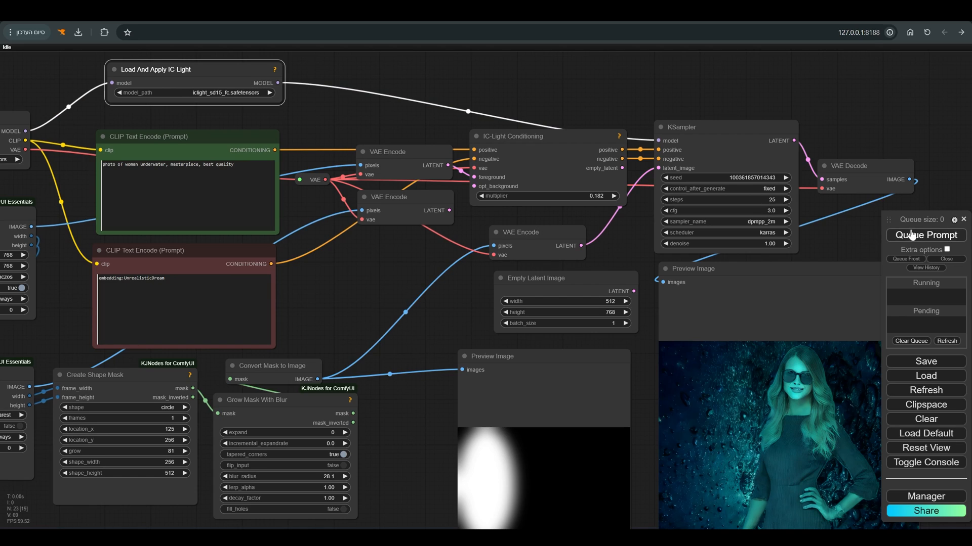
click(925, 235)
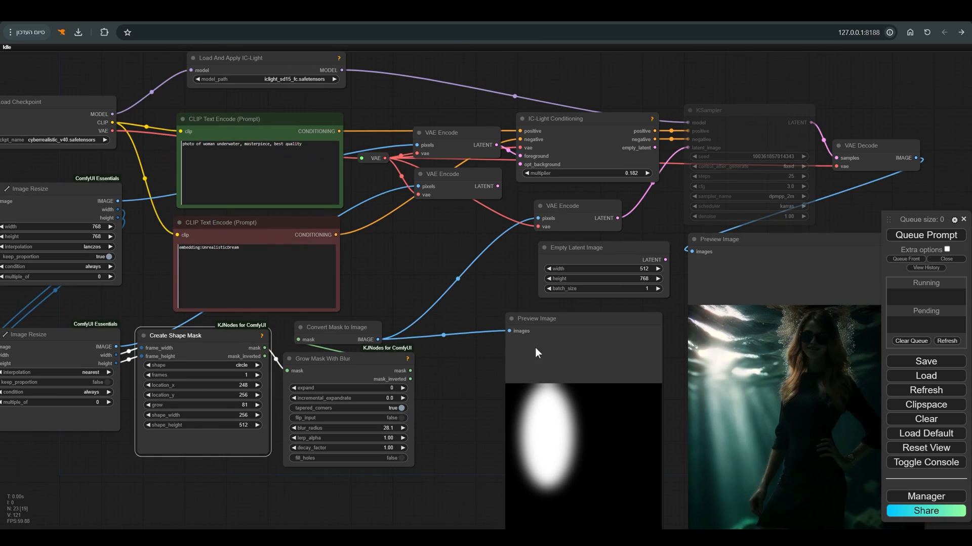
- Set the Create Shape Mask to location_x 721, grow 28 and shape_height 298
click(242, 425)
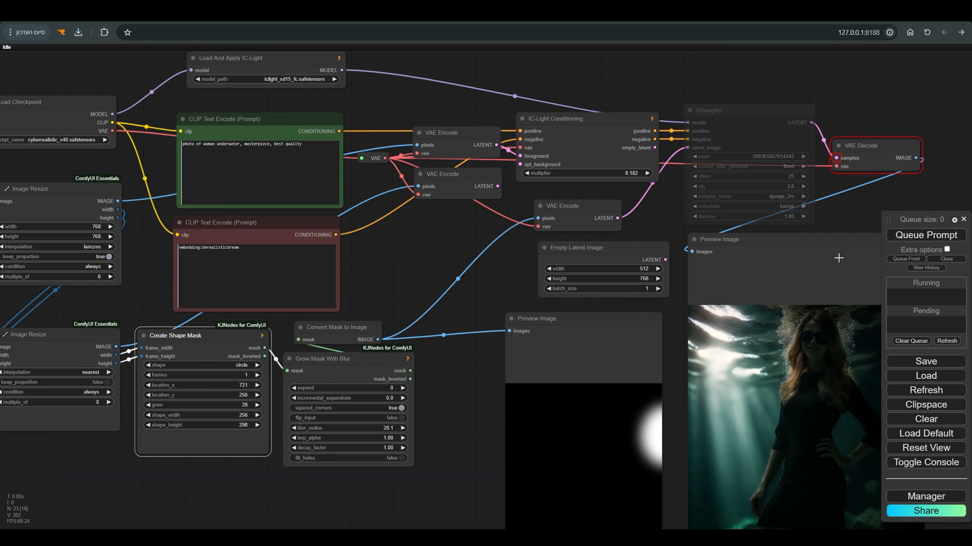
mouse_move(747, 409)
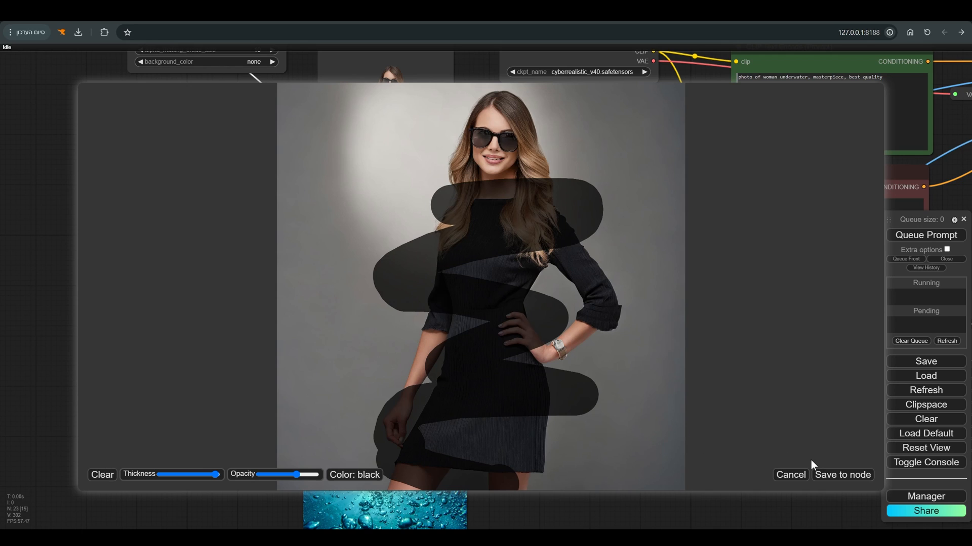
- Save the painted mask, convert Resize Mask height to an input, and link to Grow Mask With Blur
click(842, 474)
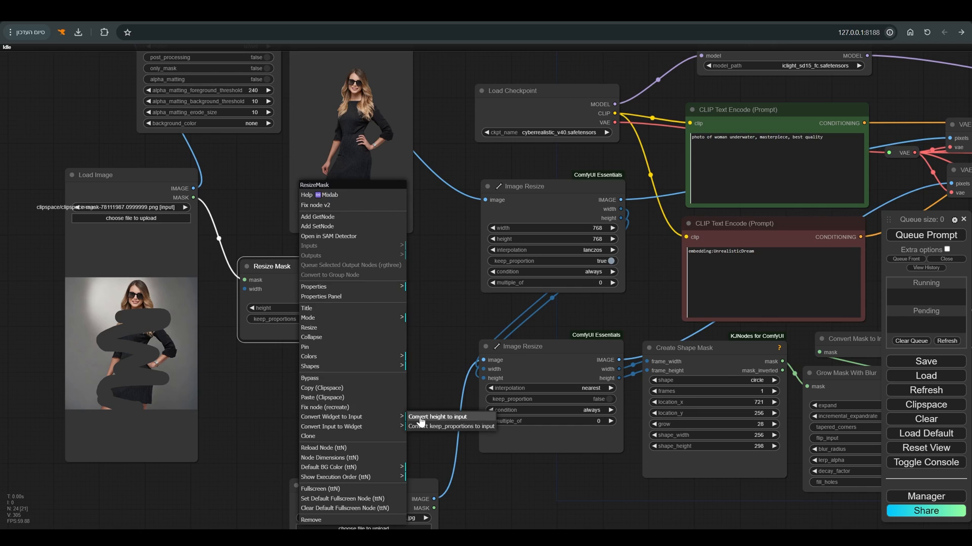
click(437, 416)
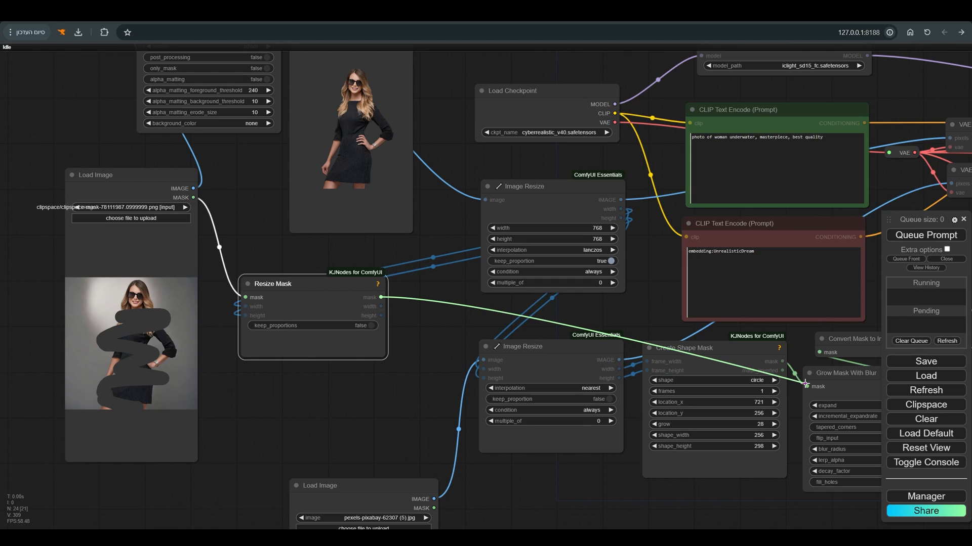
click(924, 235)
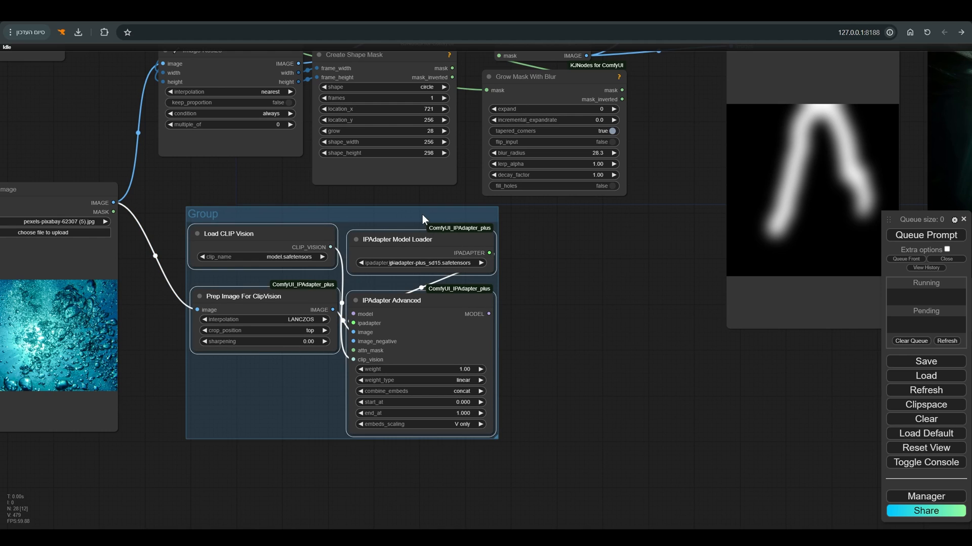
- Group CLIP Vision, IPAdapter loader, Prep Image and IPAdapter Advanced nodes with the background image
scroll(down, 3)
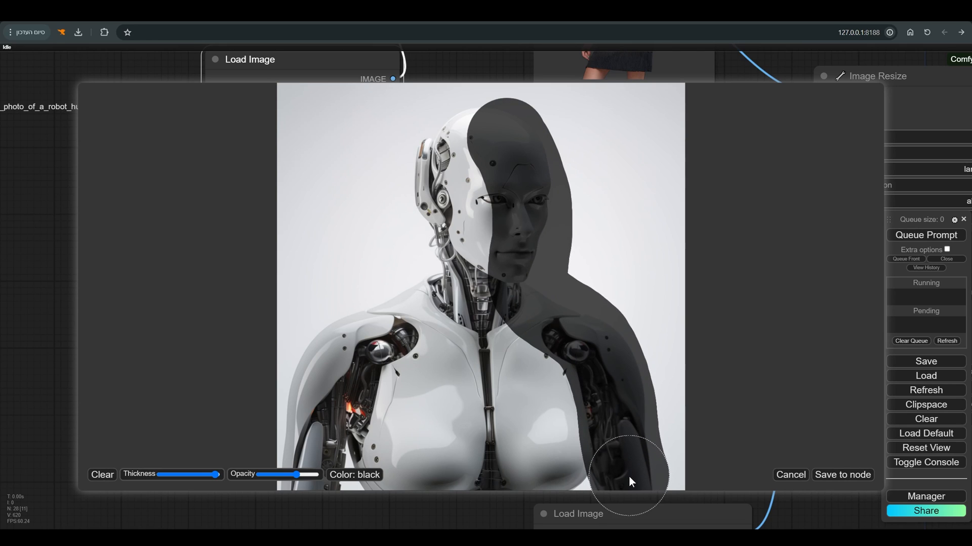
- Save the robot's painted mask to its node and load the night street background
click(842, 475)
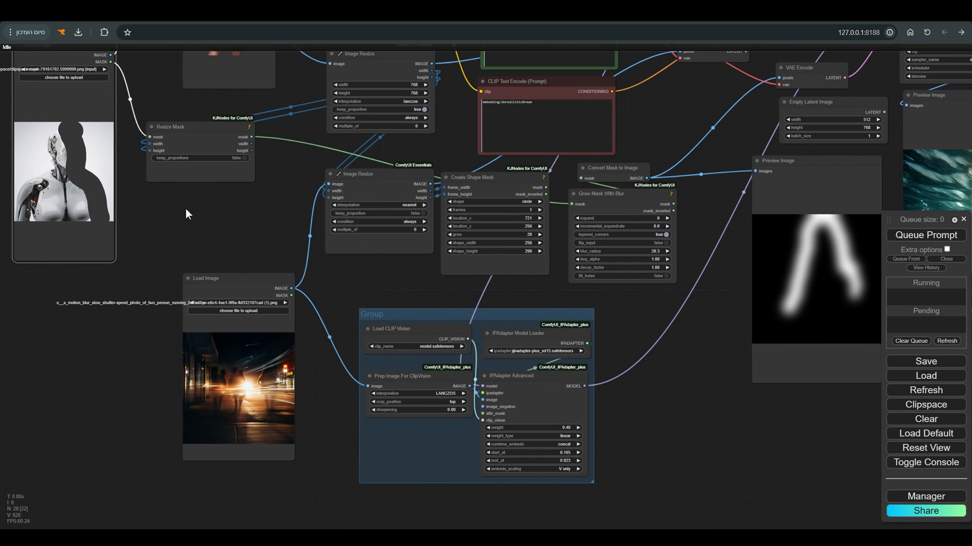
scroll(up, 3)
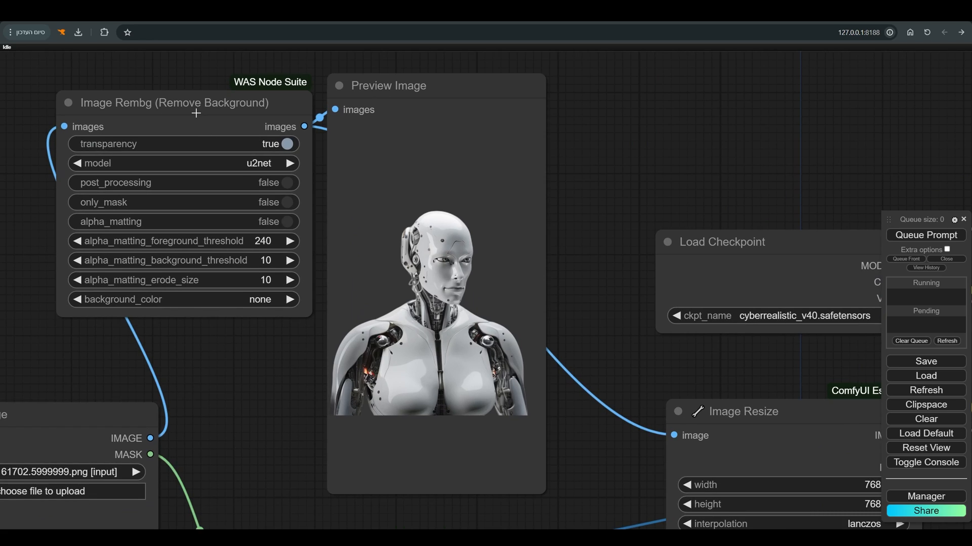
- Disable Rembg transparency, set blur_radius to 7.6, and generate the relit robot
click(286, 144)
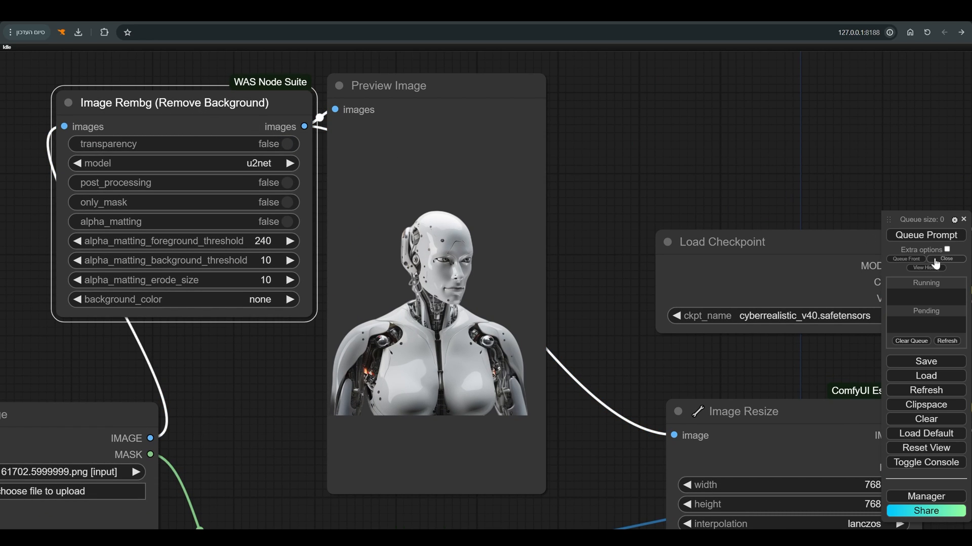
click(925, 234)
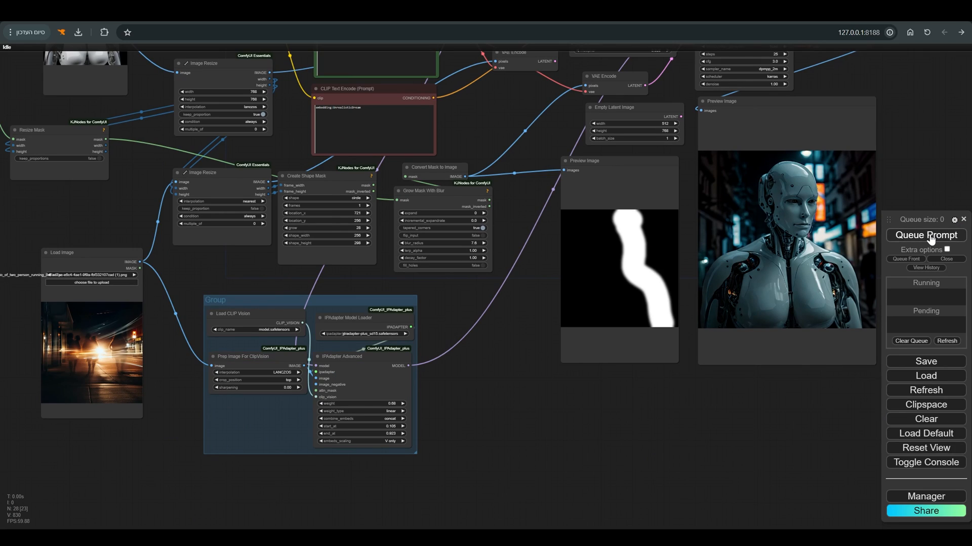
click(925, 235)
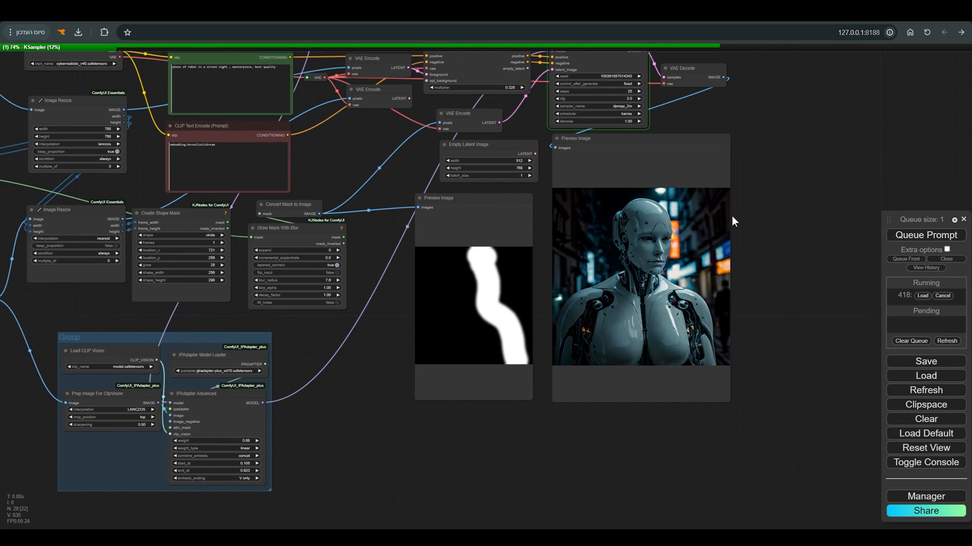